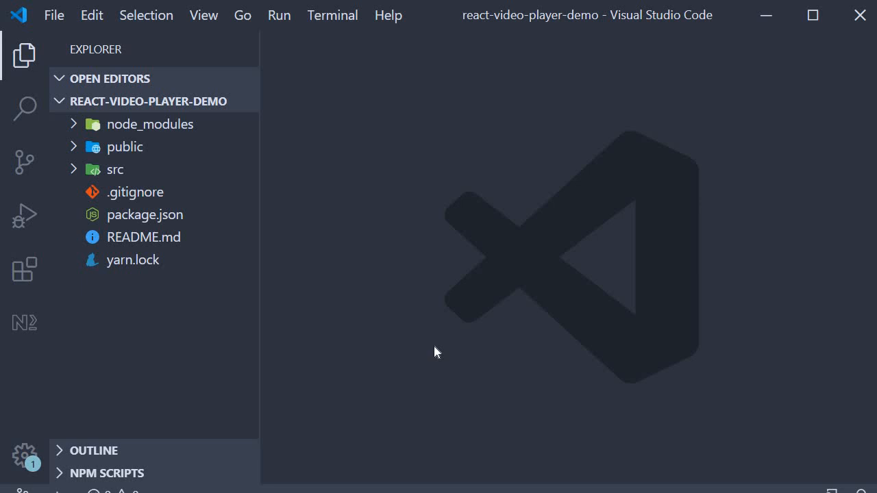
Run 'yarn add react-player' in a new terminal for the react-video-player-demo project.
left_click(333, 15)
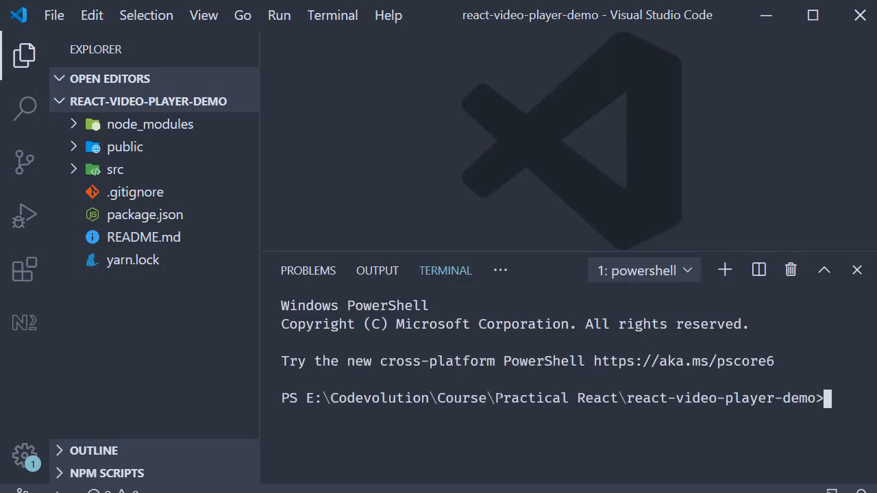
type("ya")
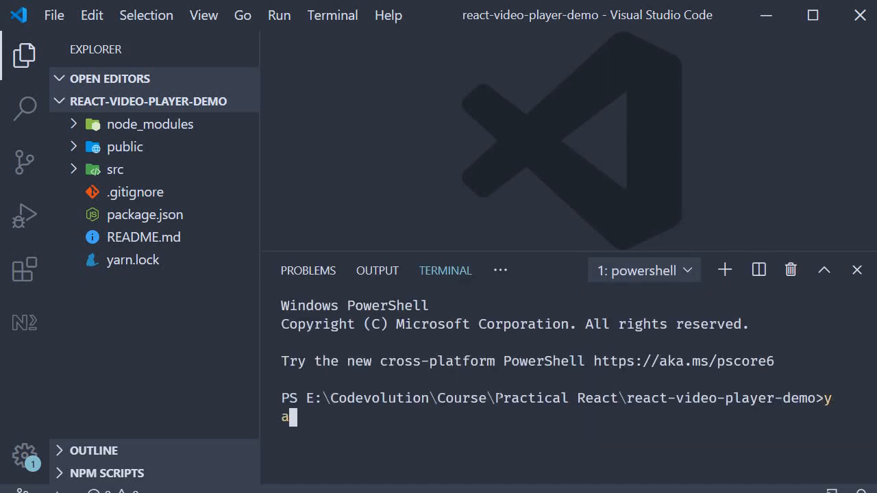
type("rn add react-player")
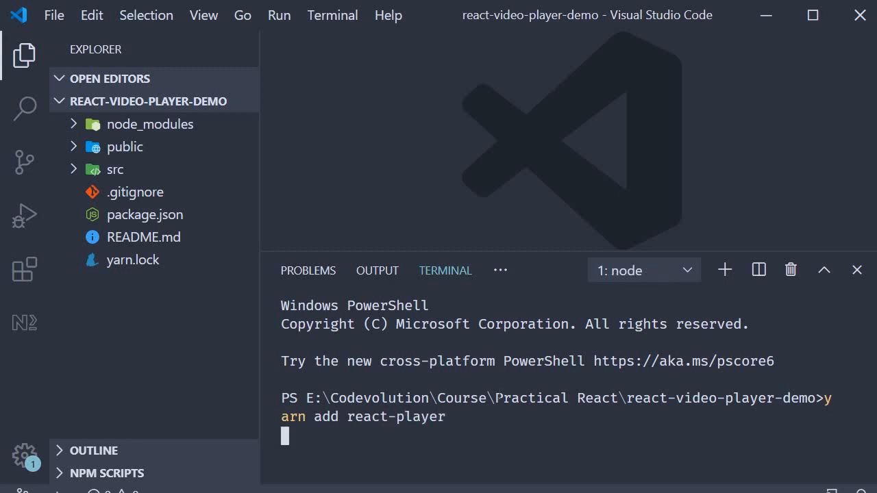
key("Enter")
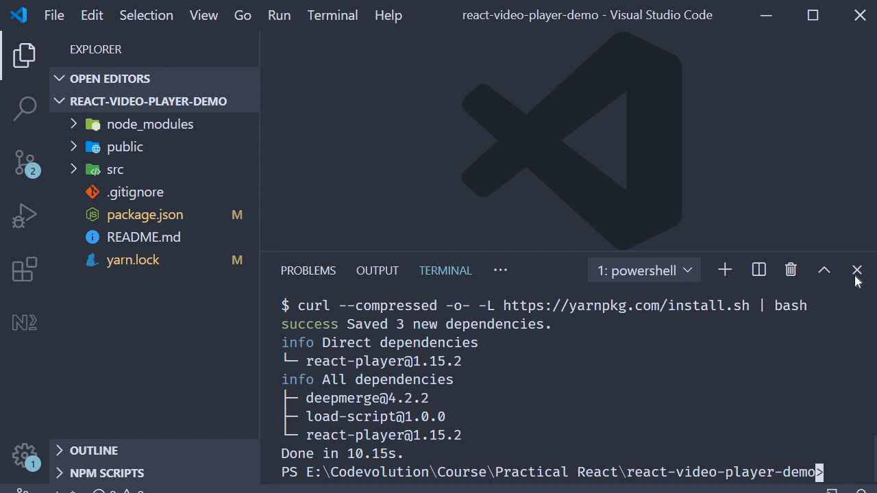
Open src/App.js and strip it down to an empty App div.
left_click(115, 169)
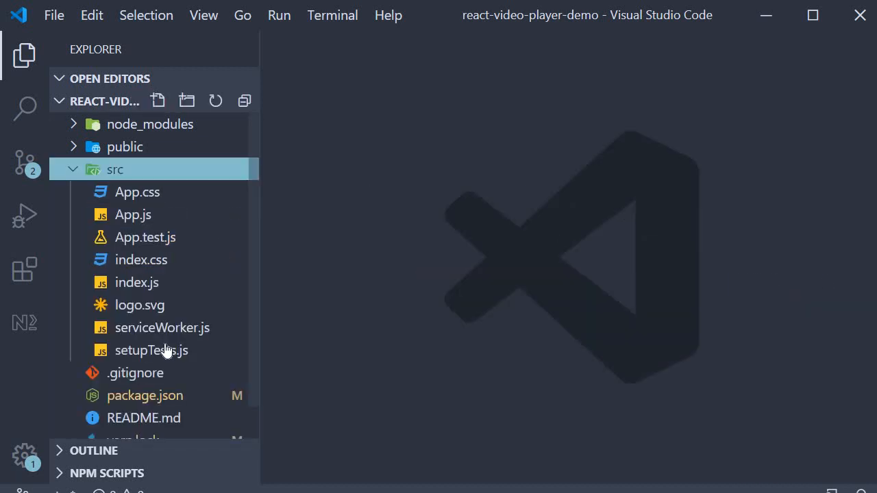
double_click(132, 214)
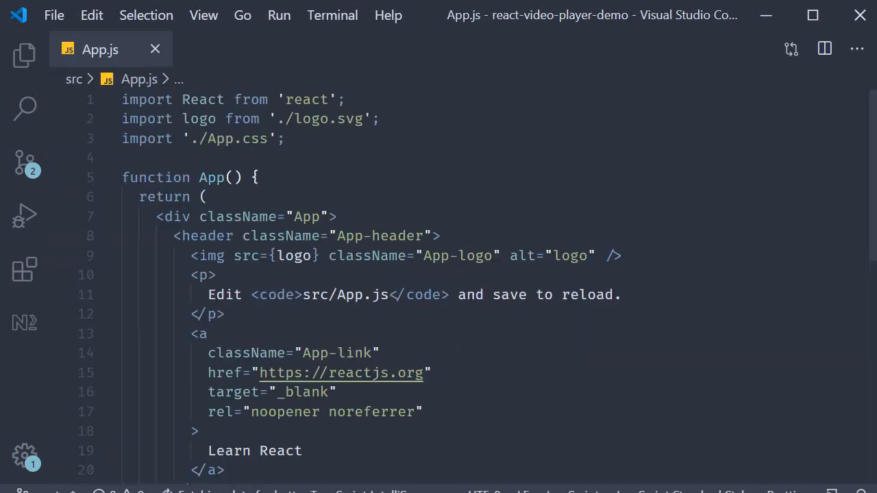
scroll("down", 3)
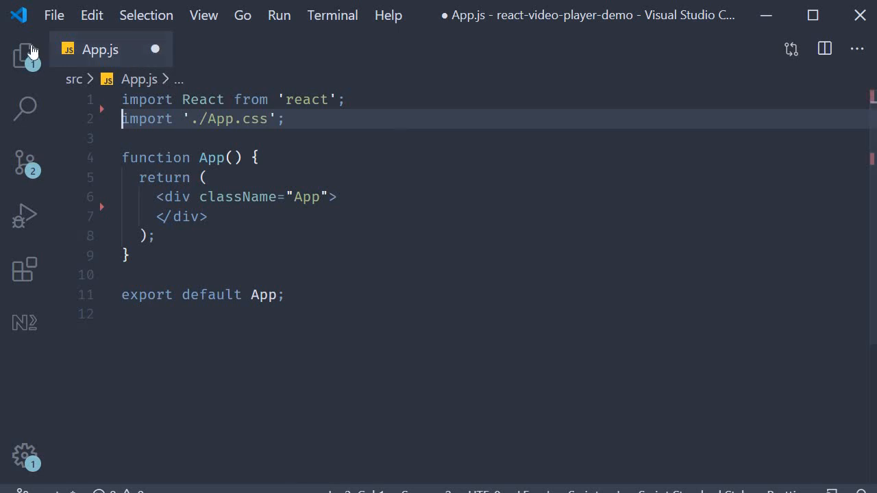
Give the .App rule in App.css 'display: flex;' and save the stylesheet.
left_click(24, 56)
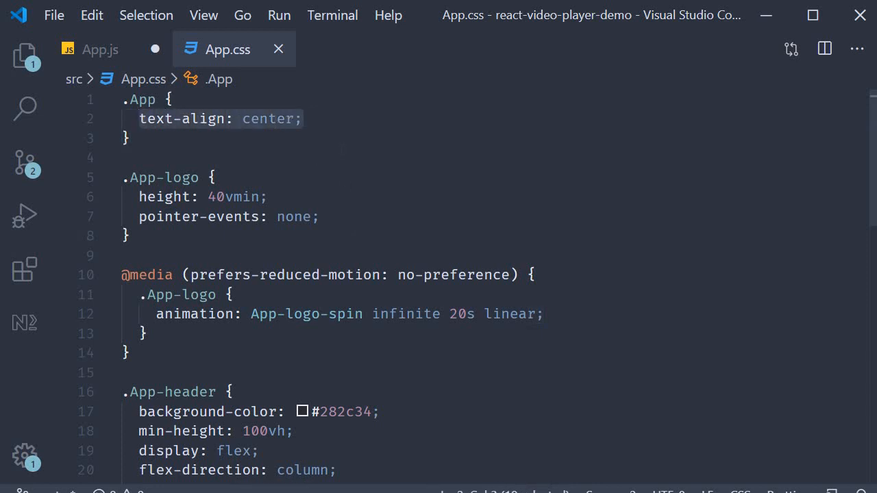
type("dis")
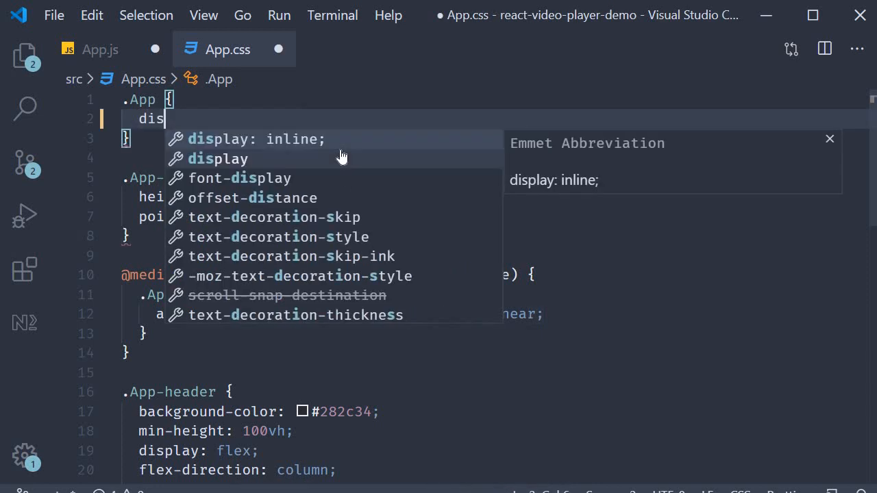
type("display: flex;")
type("justify-content: center;")
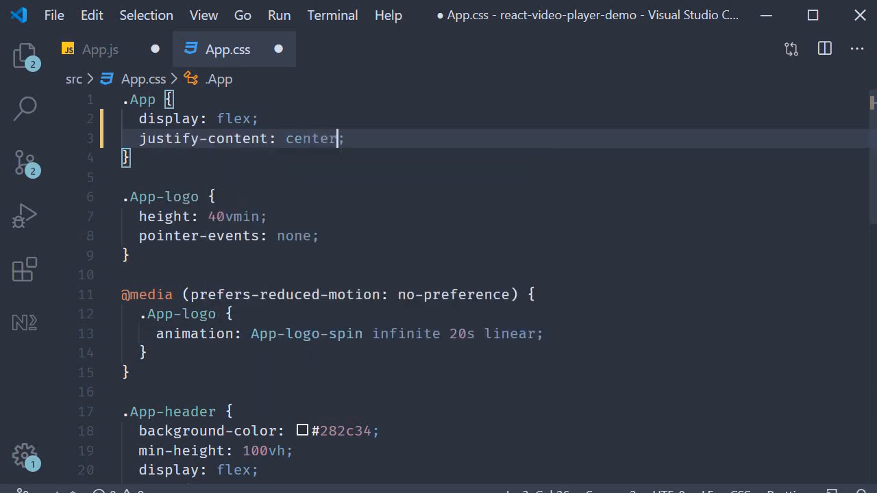
key("Ctrl+s")
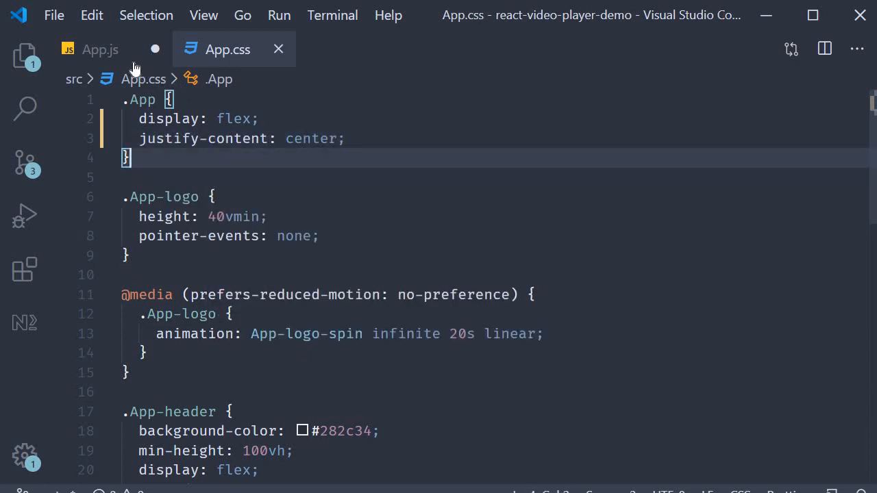
Add 'import ReactPlayer from 'react-player'' to App.js.
left_click(100, 50)
type("import Reac")
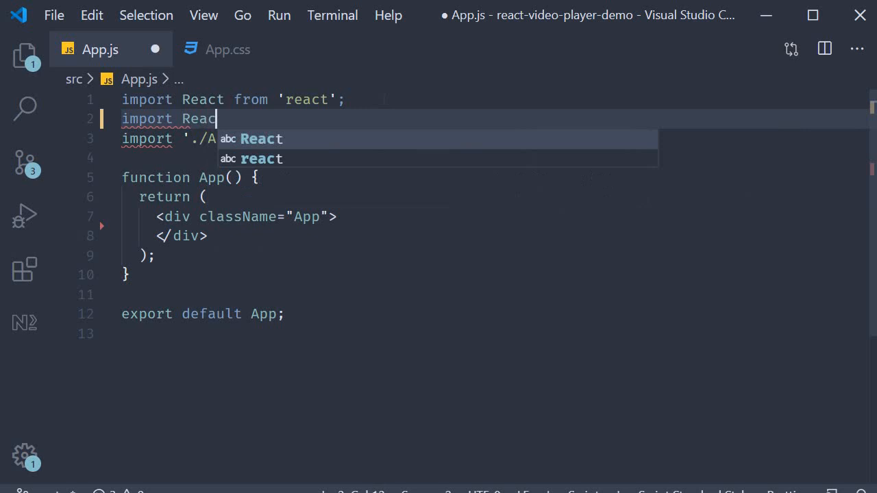
type("Player from")
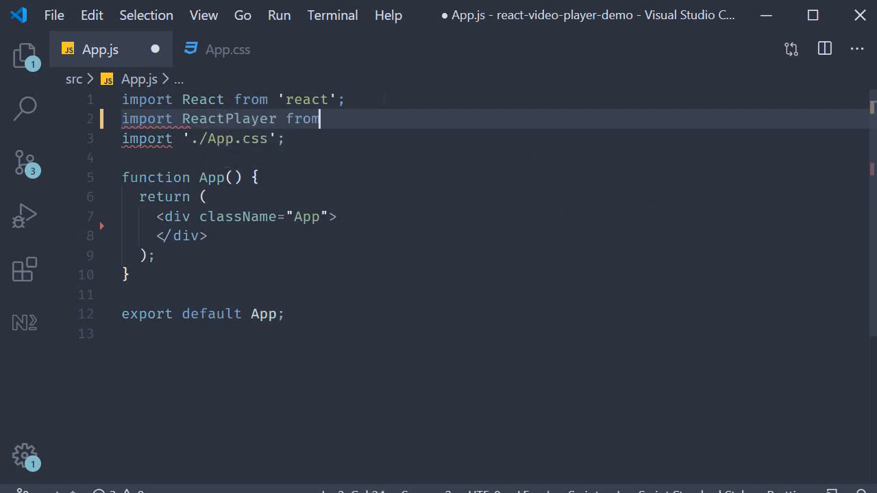
type("'react-player")
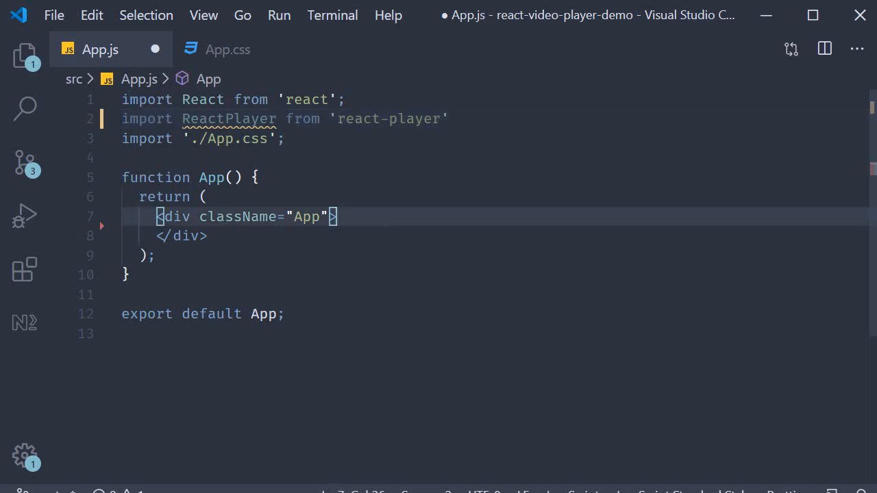
type("<ReactPlayer />")
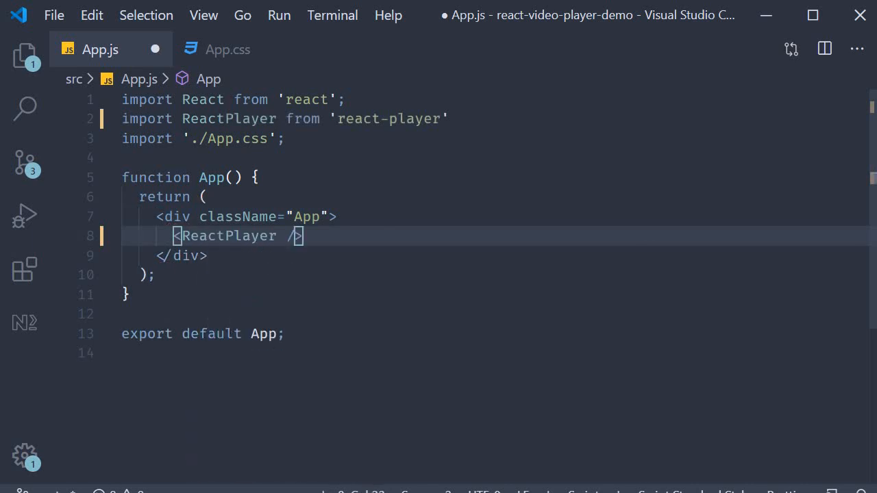
type("u")
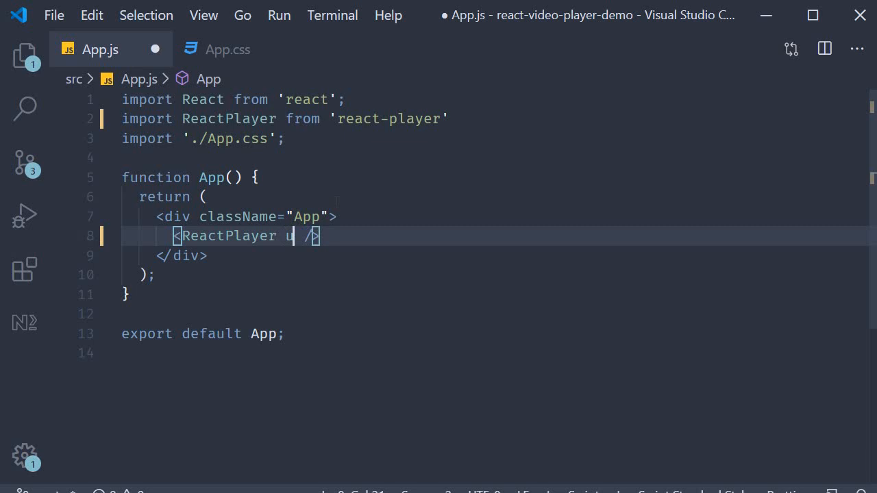
type("rl=")
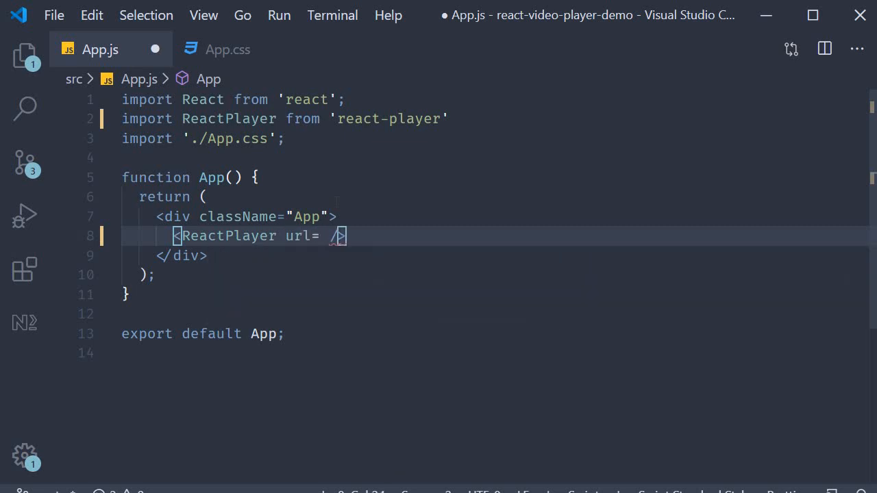
type("''")
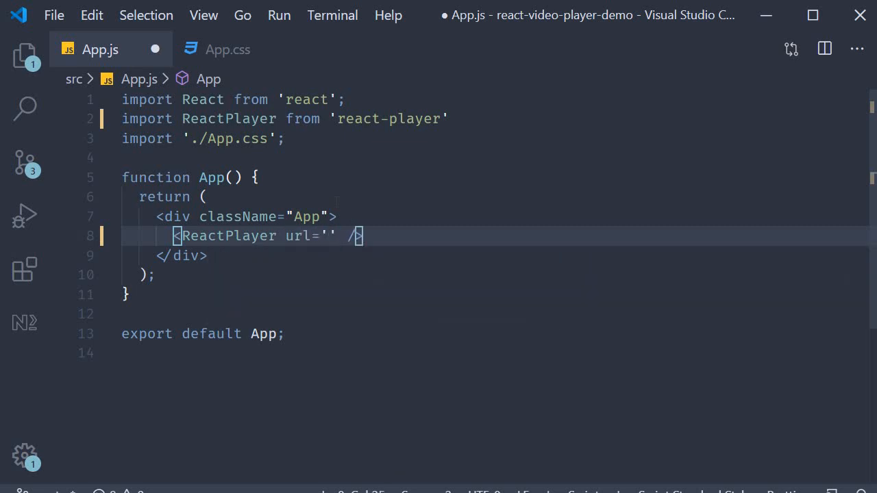
type("https://www.youtube.com/watch?v=9boMnm5X9ak")
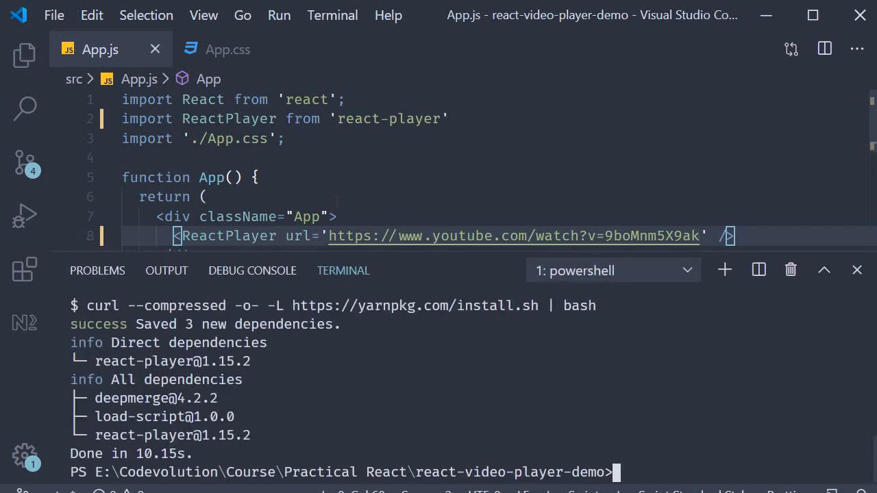
Run 'yarn start' in the terminal to launch the app at localhost:3000.
type("yarn sta")
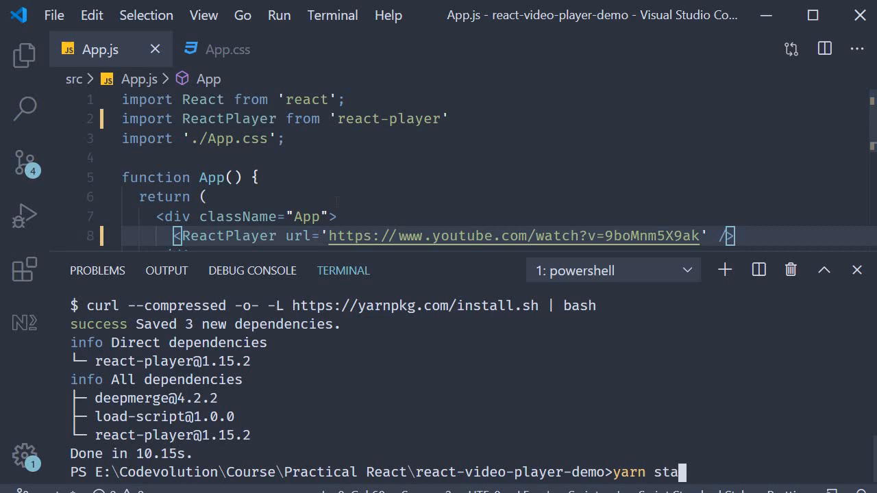
key("Enter")
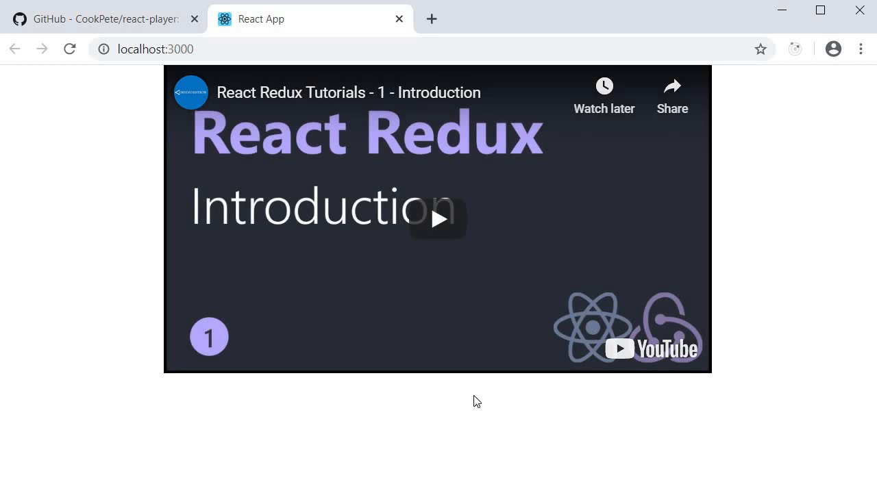
mouse_move(444, 247)
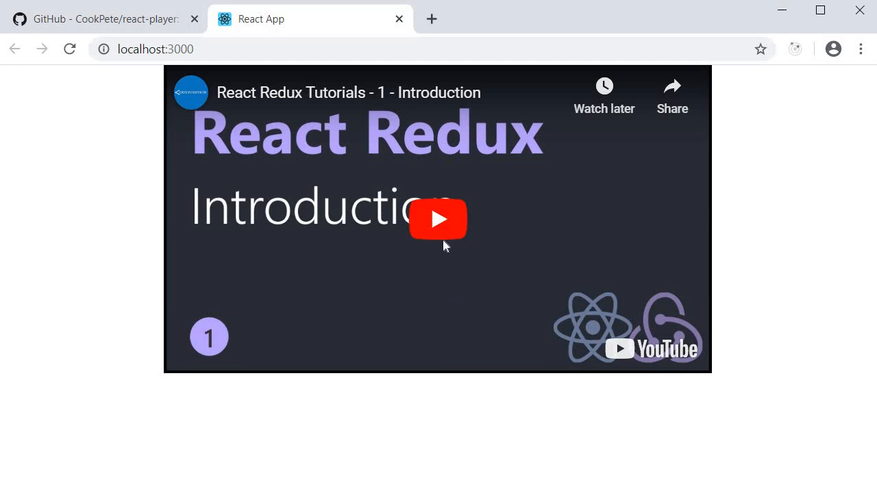
Play the embedded React Redux introduction video at localhost:3000.
left_click(437, 220)
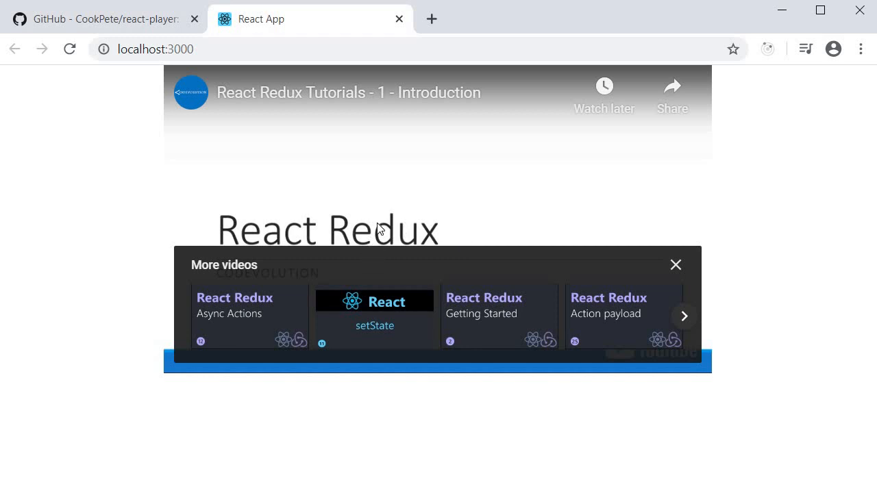
mouse_move(432, 401)
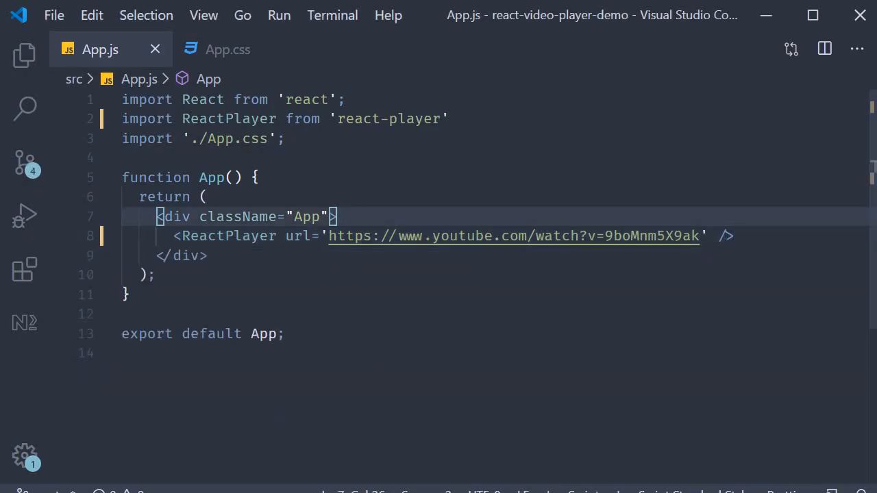
Add a controls prop to the ReactPlayer element and save App.js.
double_click(224, 235)
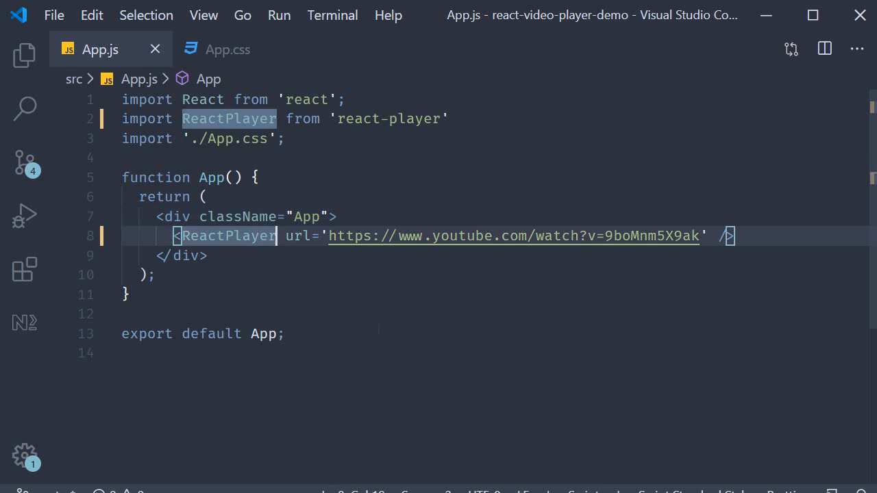
type("contro")
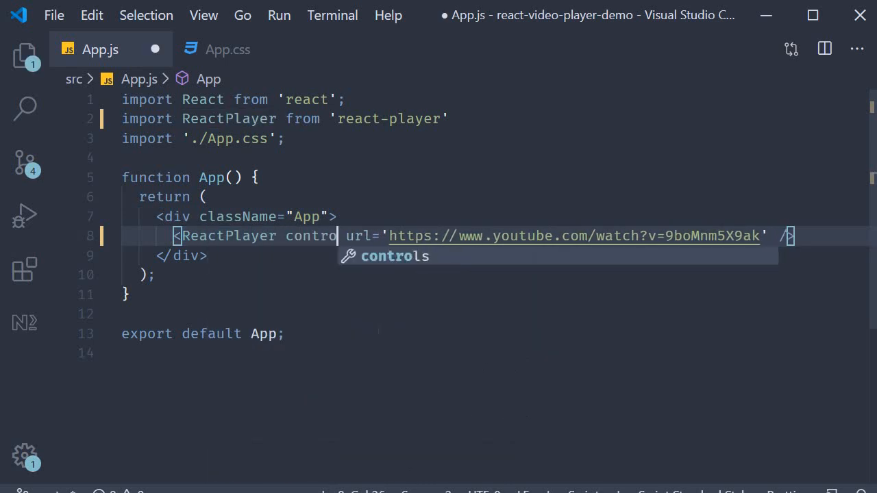
key("Ctrl+s")
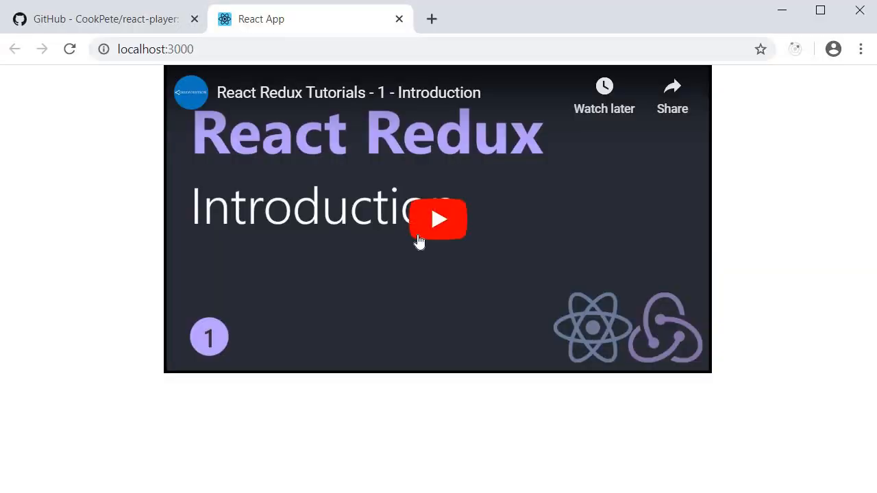
Play the video, then pause, resume and pause it again.
left_click(438, 219)
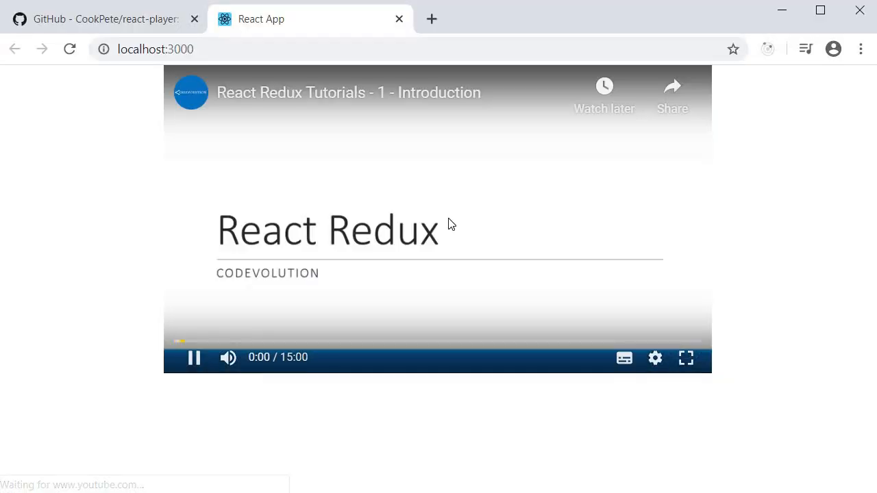
left_click(194, 358)
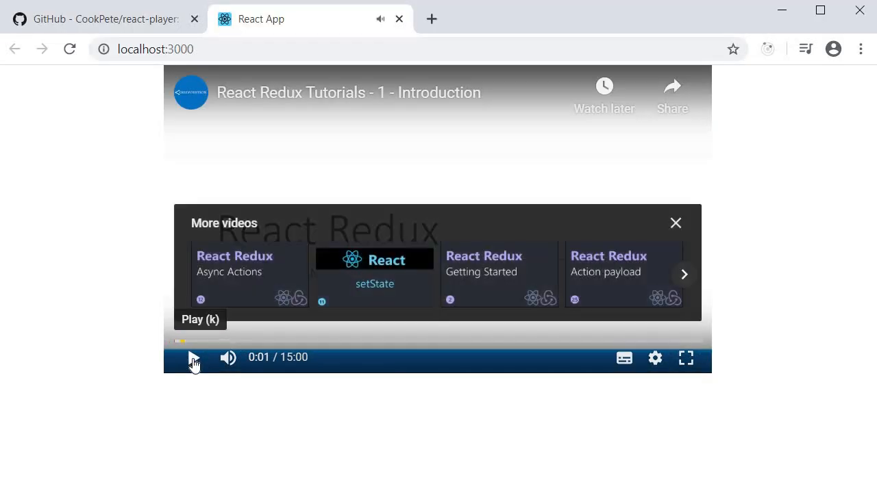
left_click(194, 357)
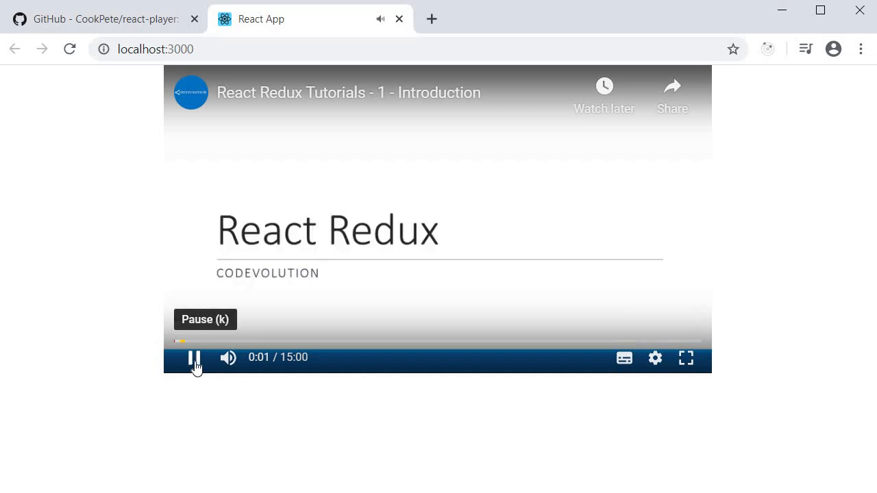
left_click(194, 358)
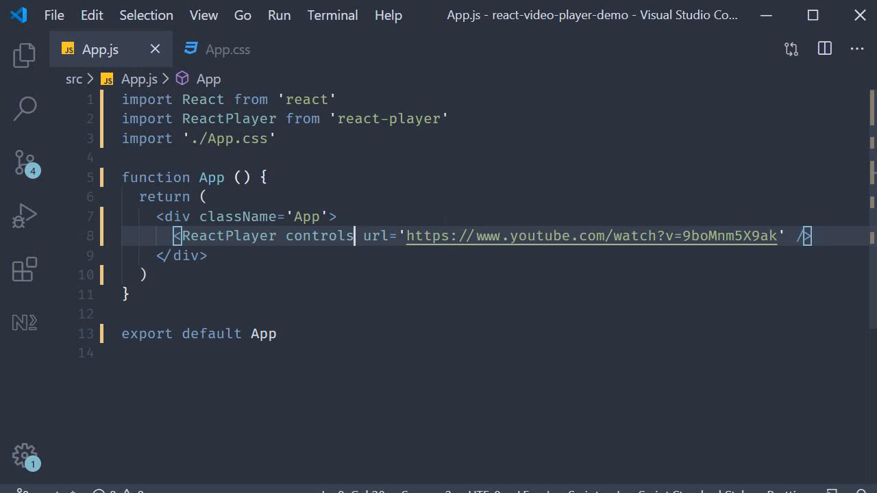
Add width='480px' and height='240px' props to ReactPlayer before controls.
left_click(142, 275)
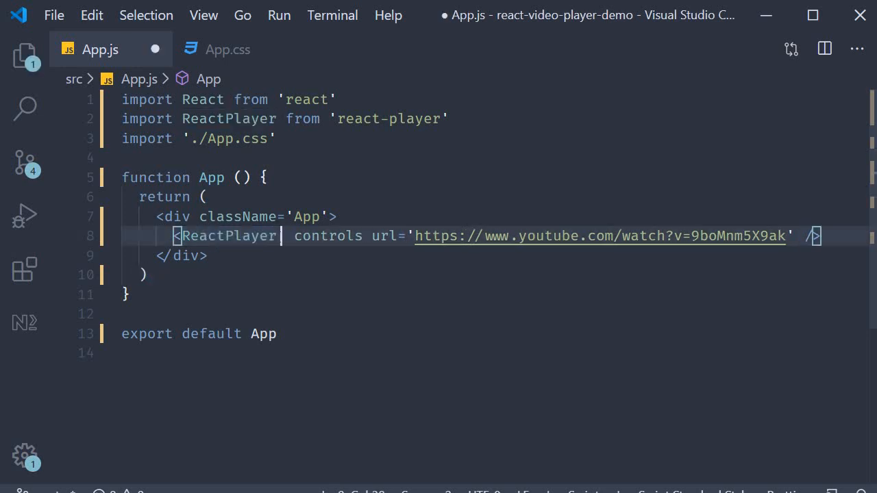
type("width=''")
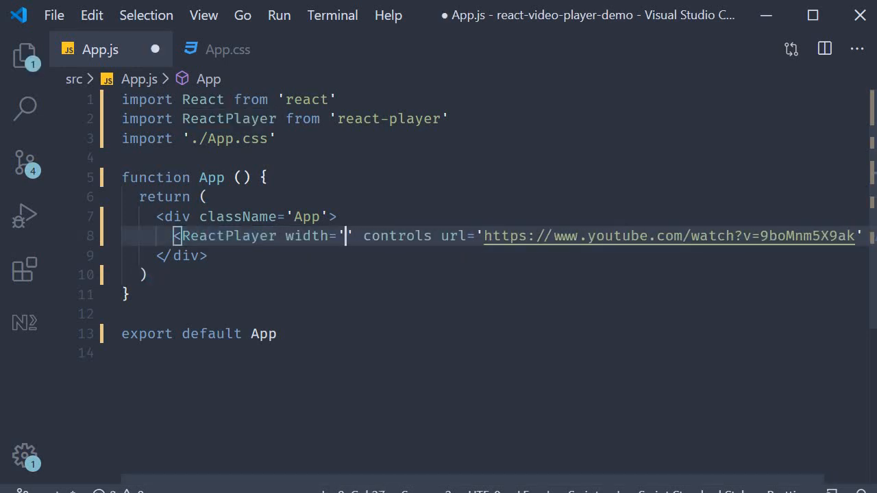
type("480px")
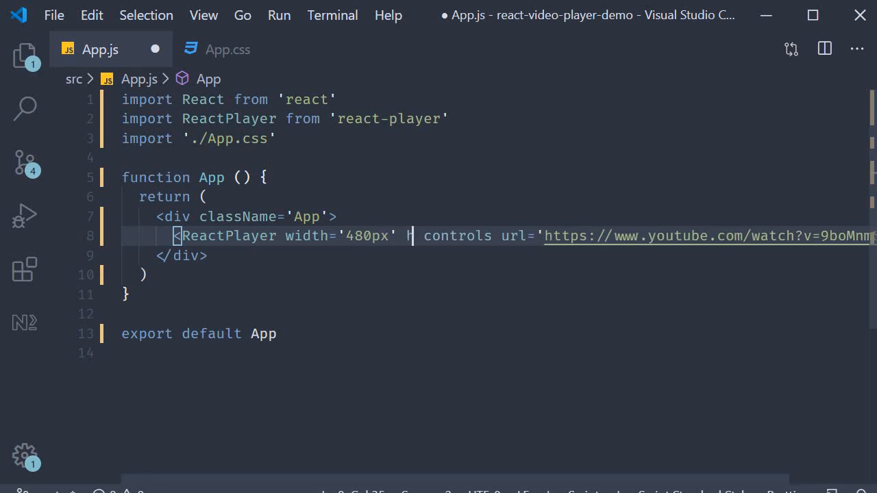
type("eight=''")
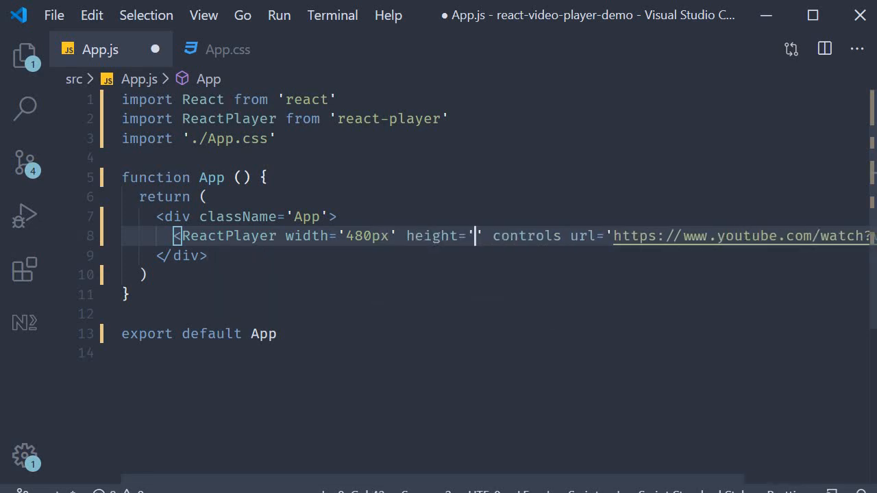
type("240")
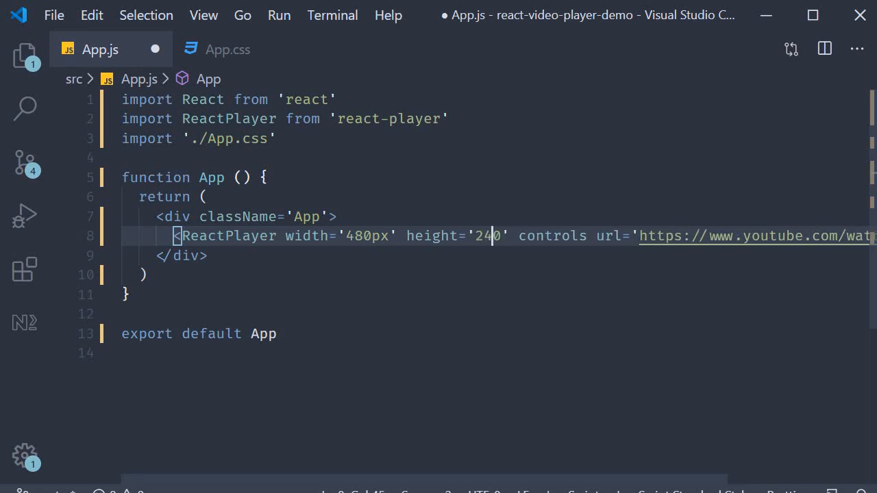
type("px")
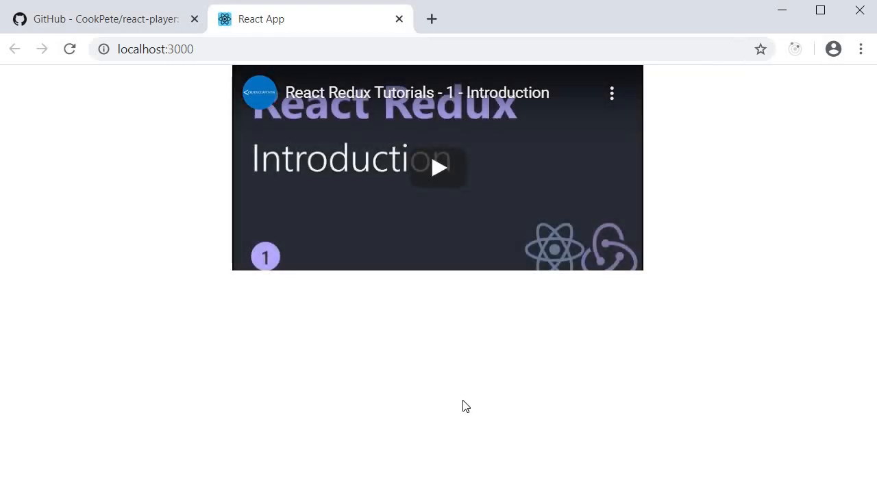
mouse_move(465, 236)
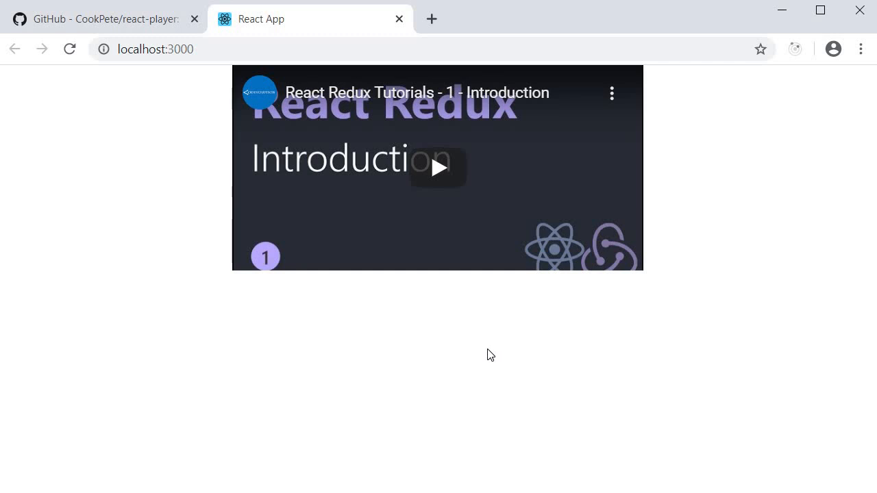
mouse_move(486, 391)
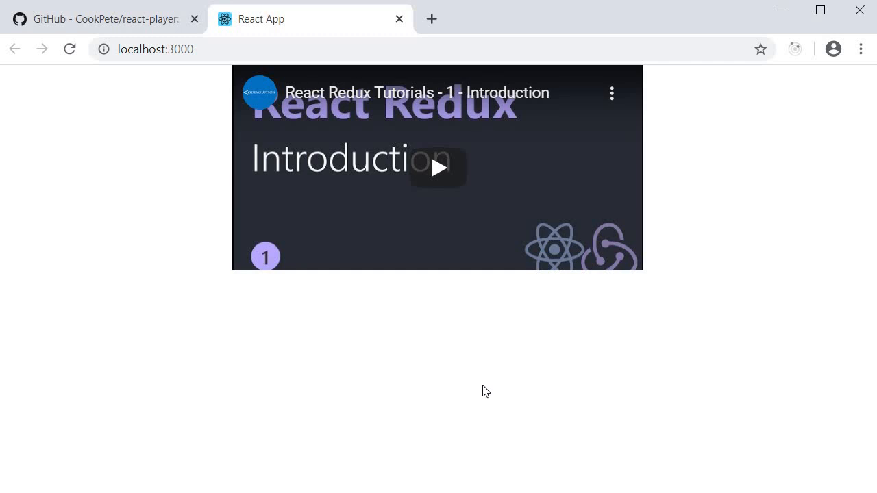
Check the 480 by 240 player in Chrome, then return to VS Code.
key("alt+tab")
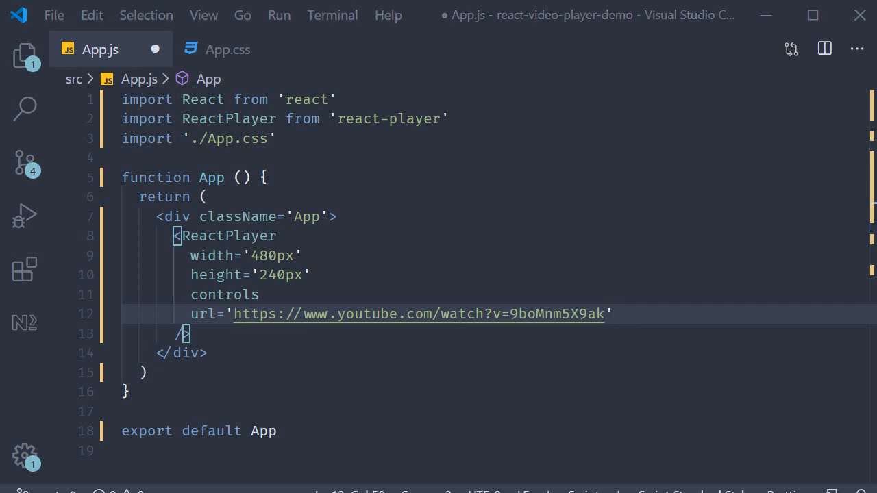
Add the onReady console.log callback and the other logging props, then save App.js.
type("onReady={() => console.log('onReady callback')}")
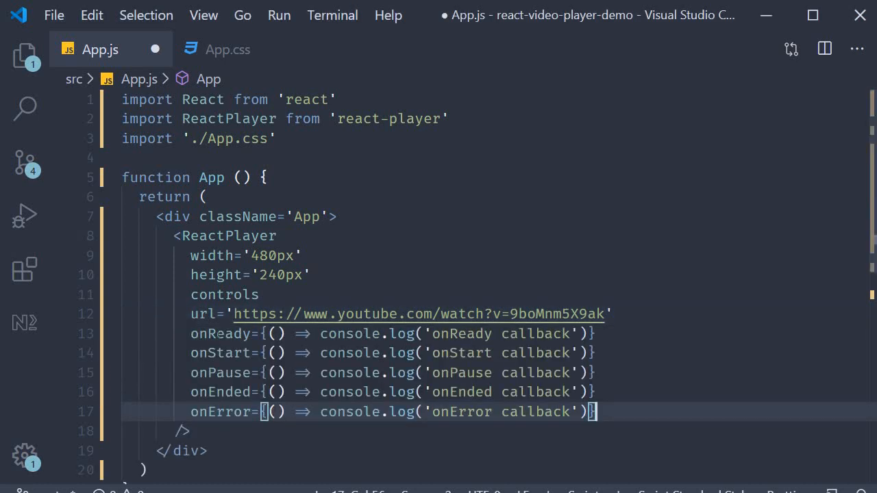
double_click(220, 333)
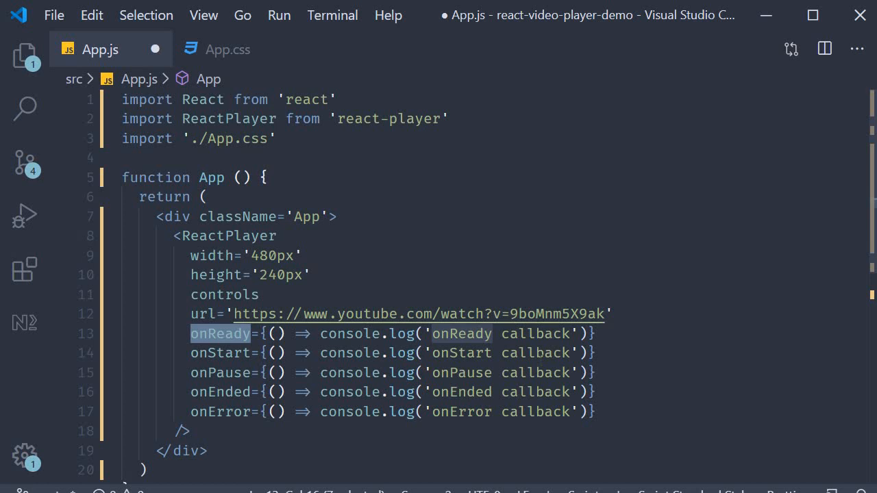
key("Ctrl+s")
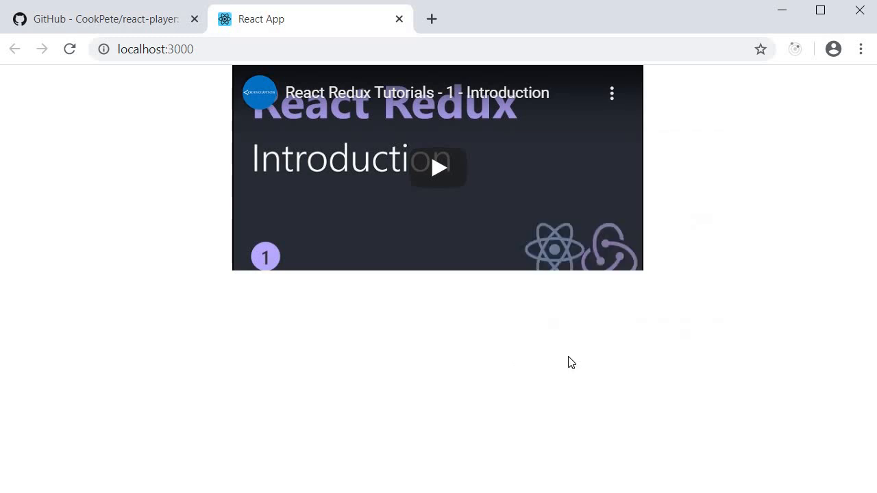
Open the DevTools console, then play and pause the video to log onStart and onPause.
key("F12")
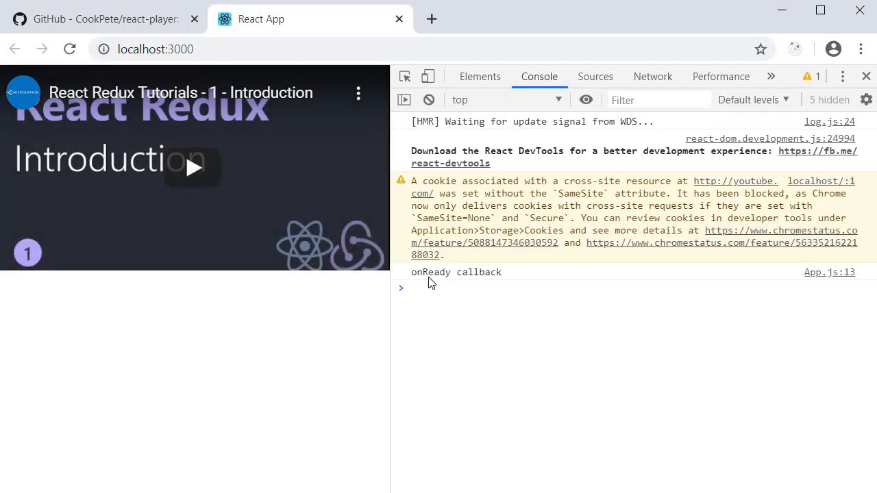
mouse_move(477, 283)
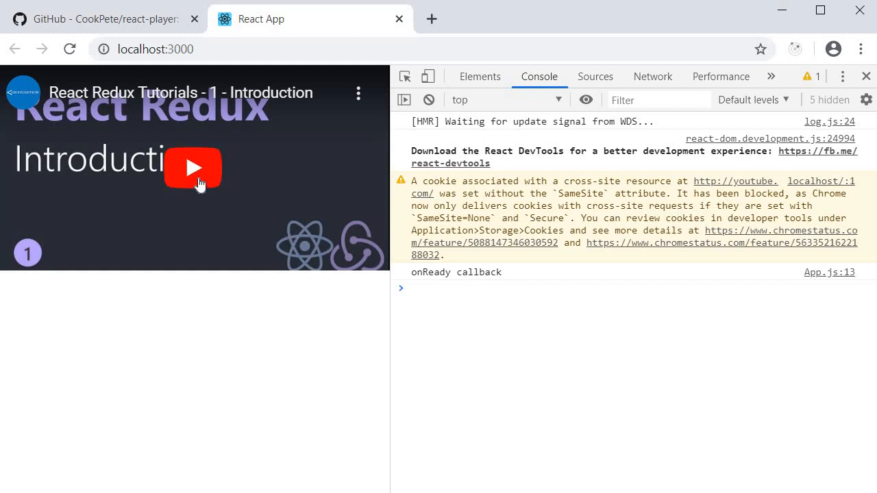
left_click(193, 167)
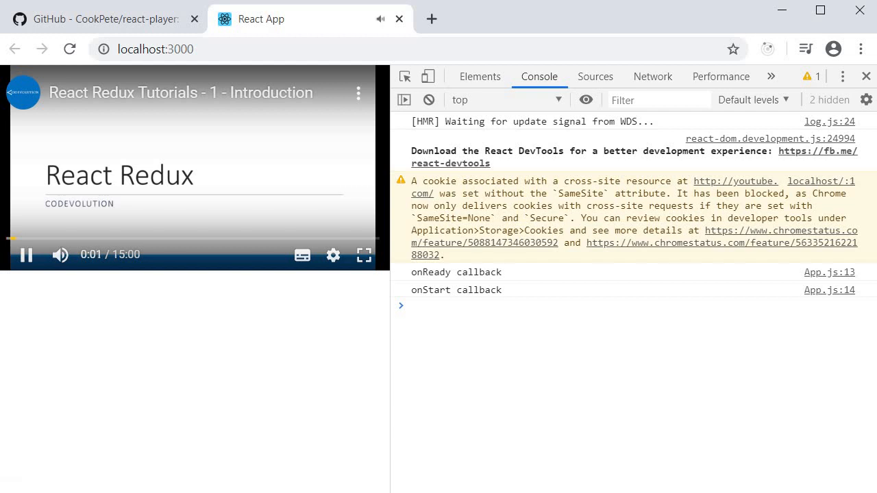
left_click(26, 255)
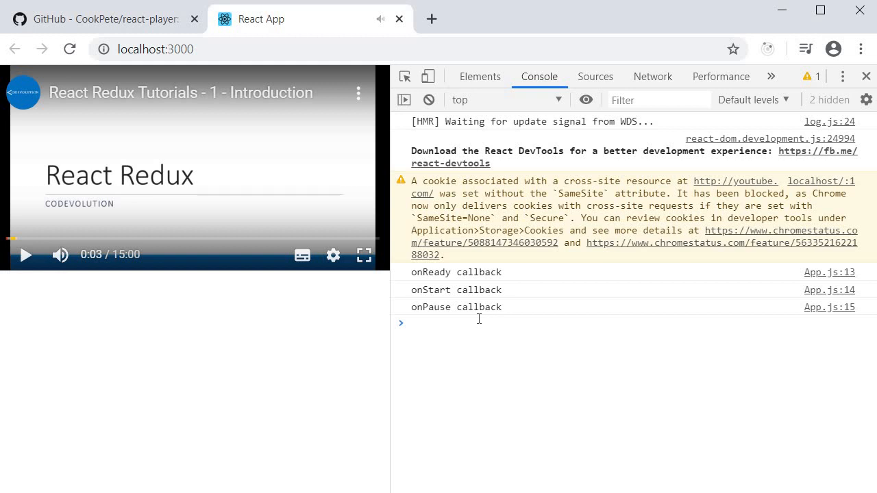
mouse_move(372, 240)
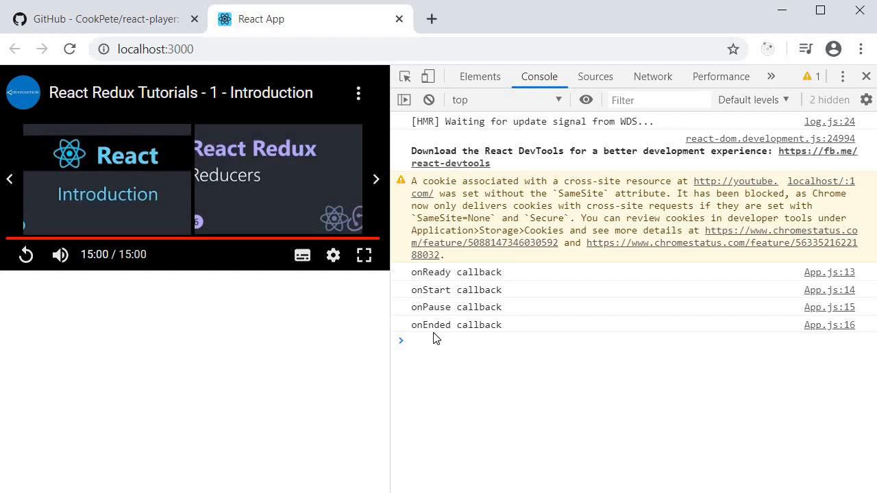
mouse_move(669, 271)
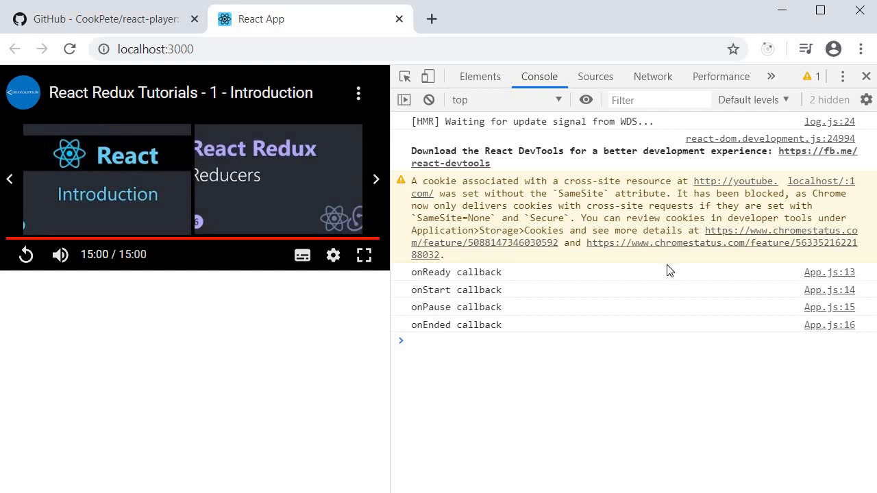
Switch to Chrome to see the CORB warning and 'onError callback' logged.
key("alt+tab")
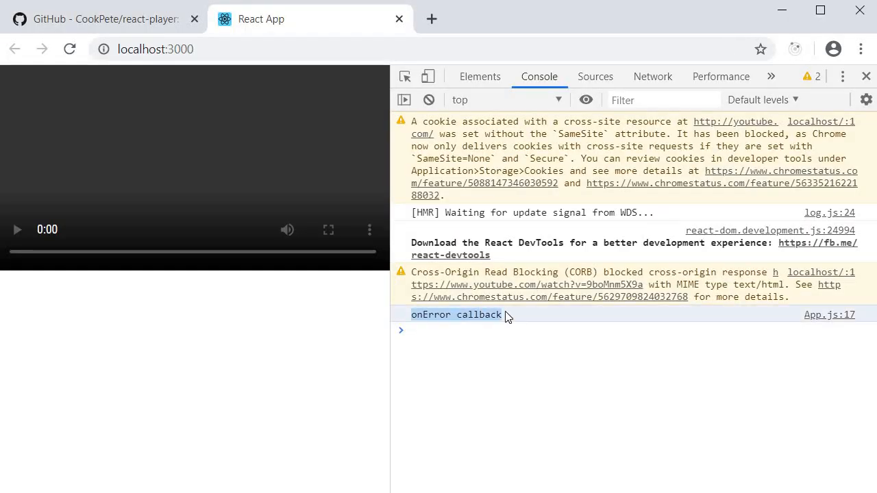
mouse_move(504, 314)
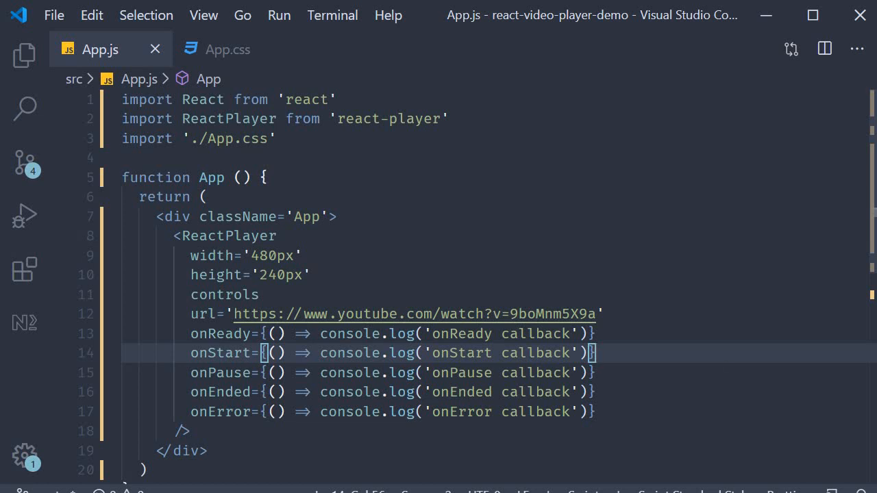
left_click(596, 313)
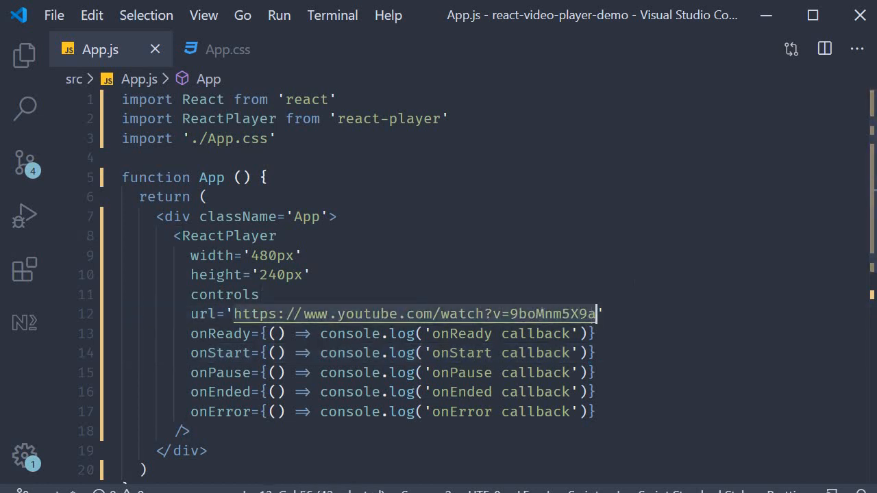
type("https://www.twitch.tv/videos/570405604")
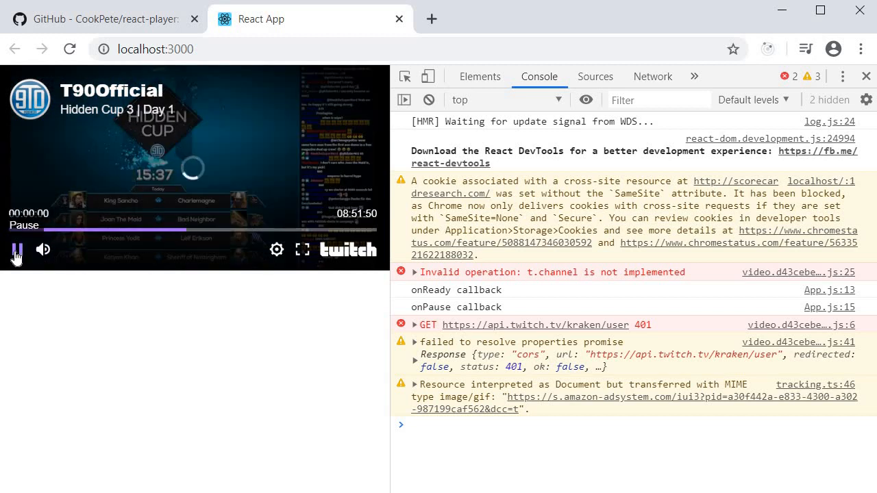
Pause the playing Twitch video so onPause is logged after onStart.
left_click(15, 249)
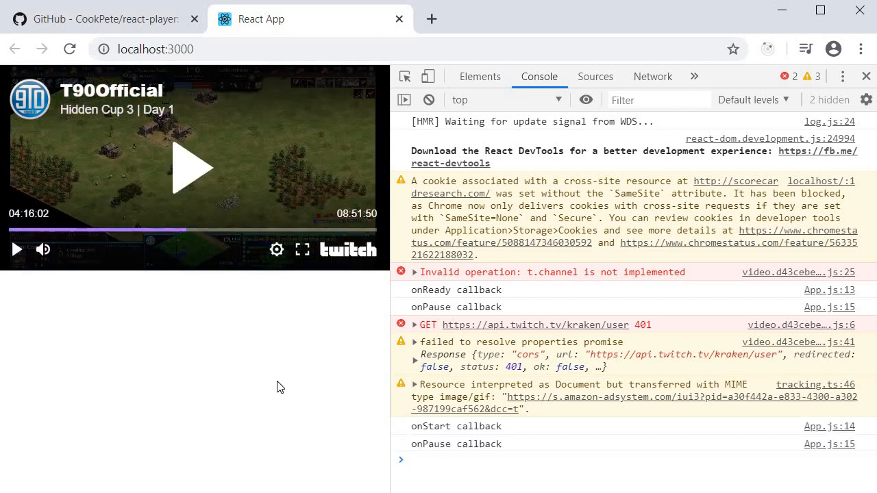